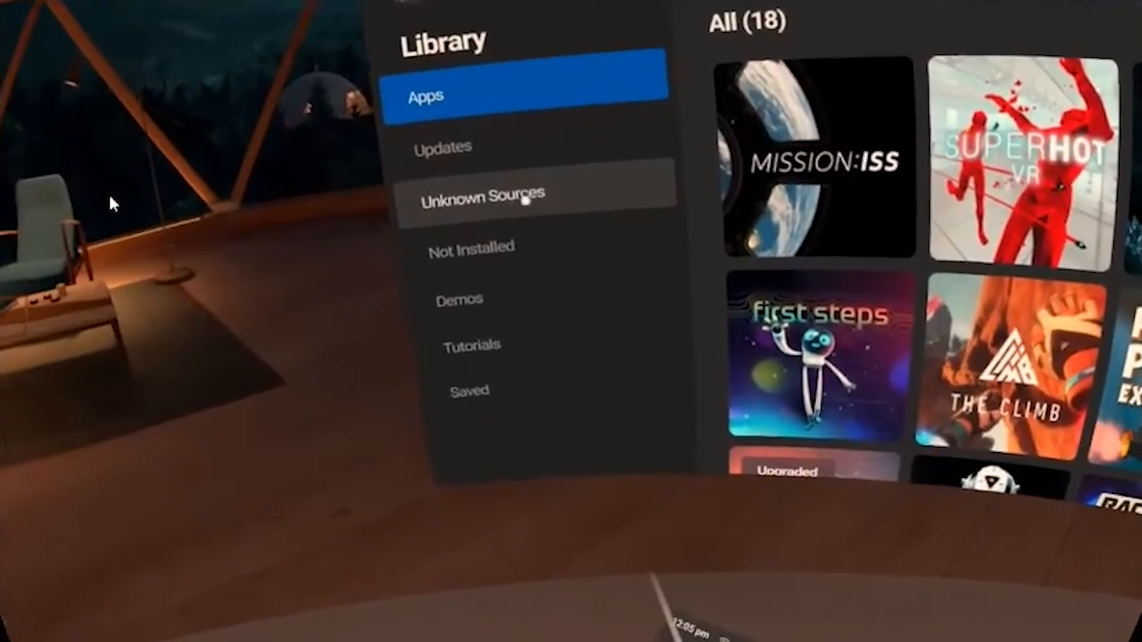
- Open the Unknown Sources list in the Library and launch VRTKOculusTut
left_click(484, 193)
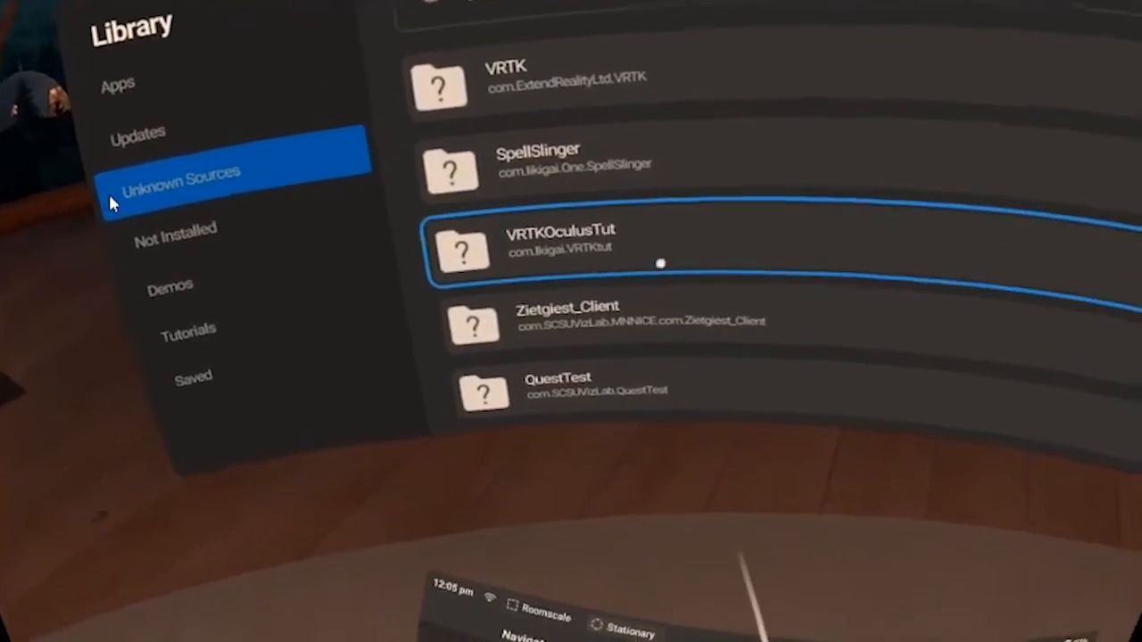
left_click(571, 250)
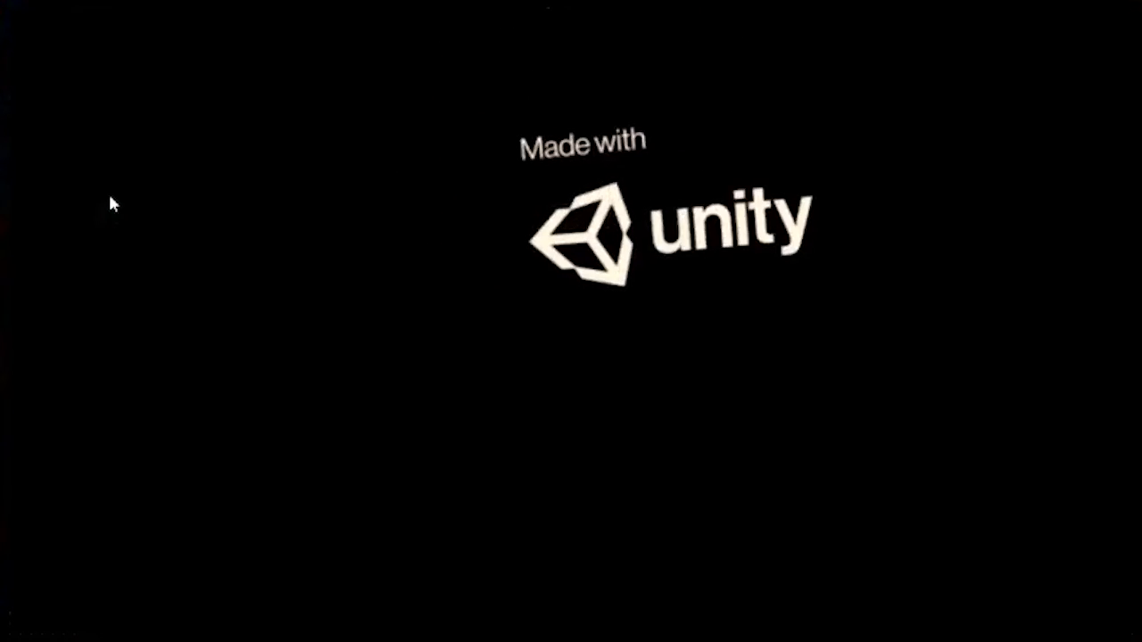